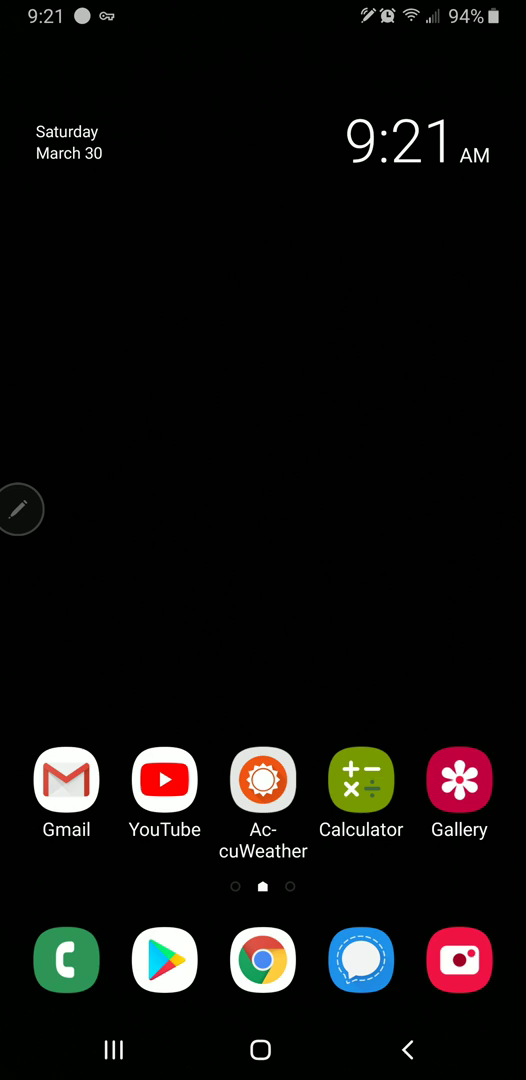
Step: Dial the ##3282# data programming code from the Phone keypad and place the call
click(66, 960)
text(##3)
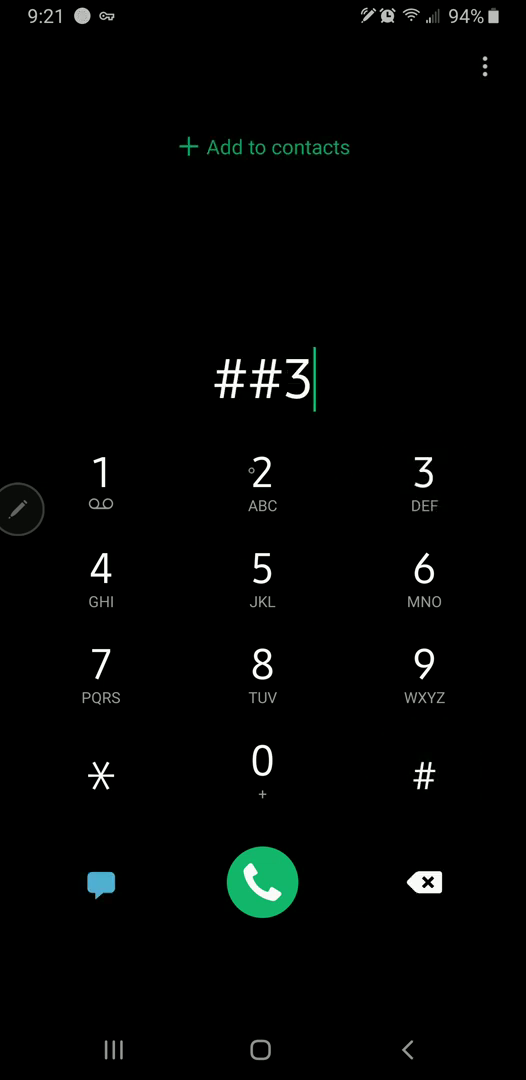
click(424, 772)
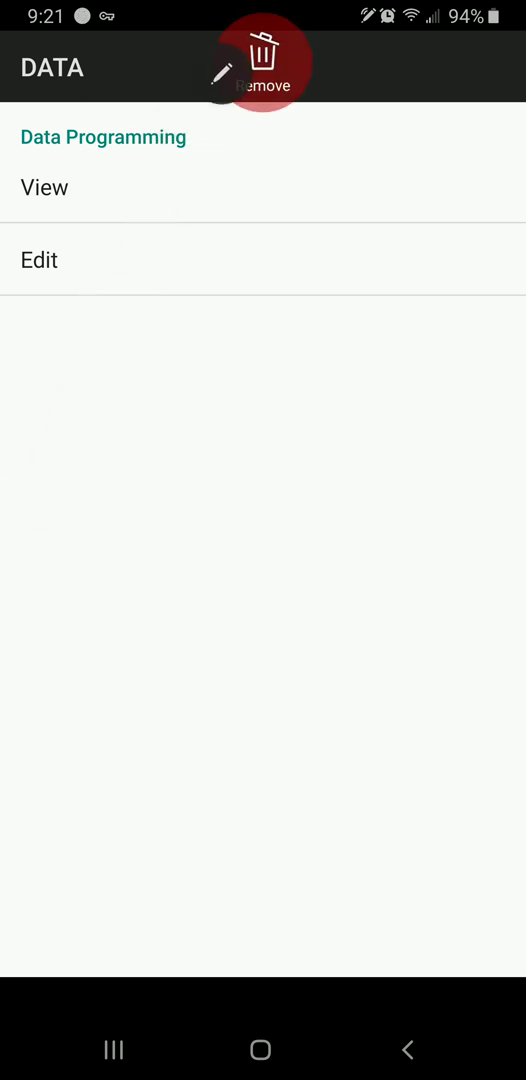
Step: Choose Edit and enter the MSL code to unlock the full DATA programming list
click(264, 68)
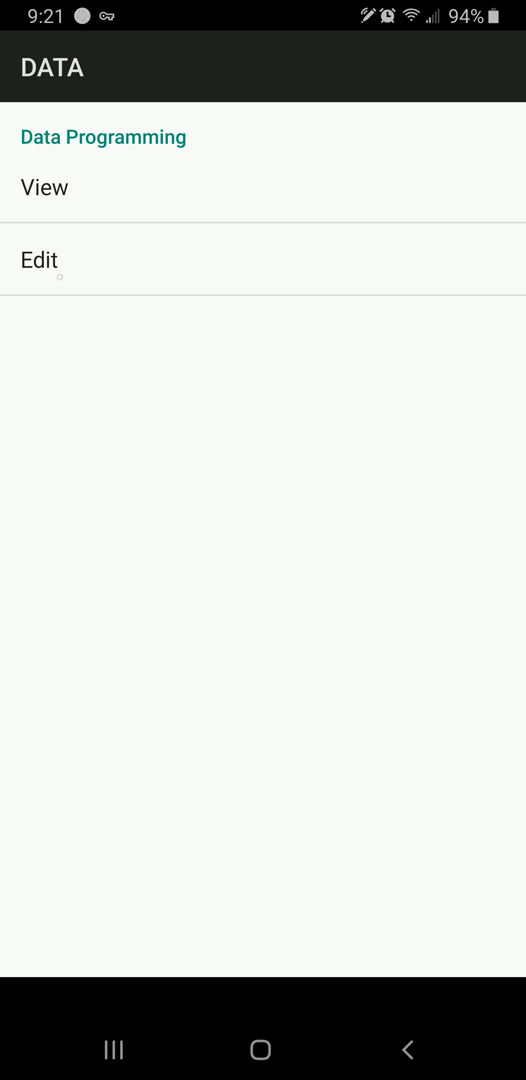
click(40, 260)
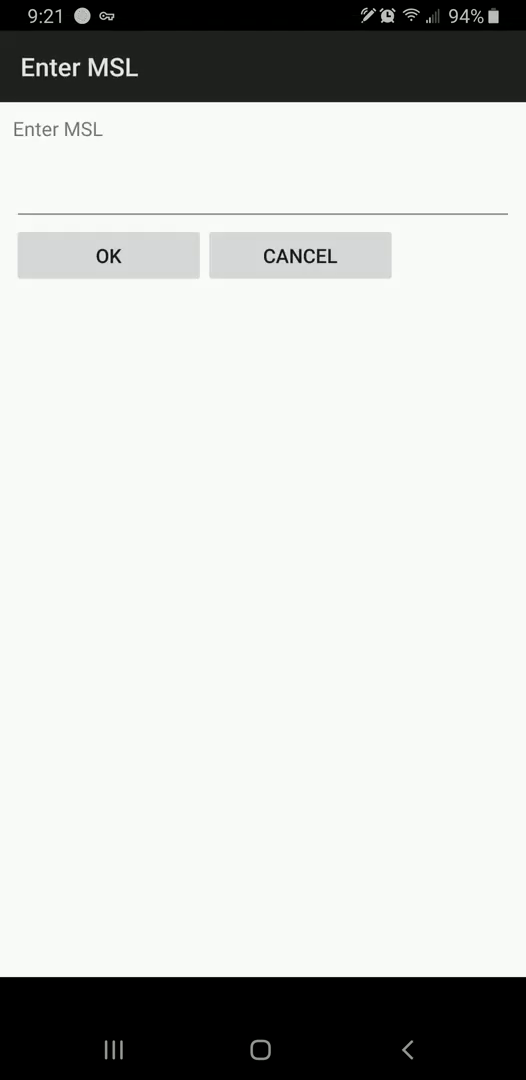
click(264, 212)
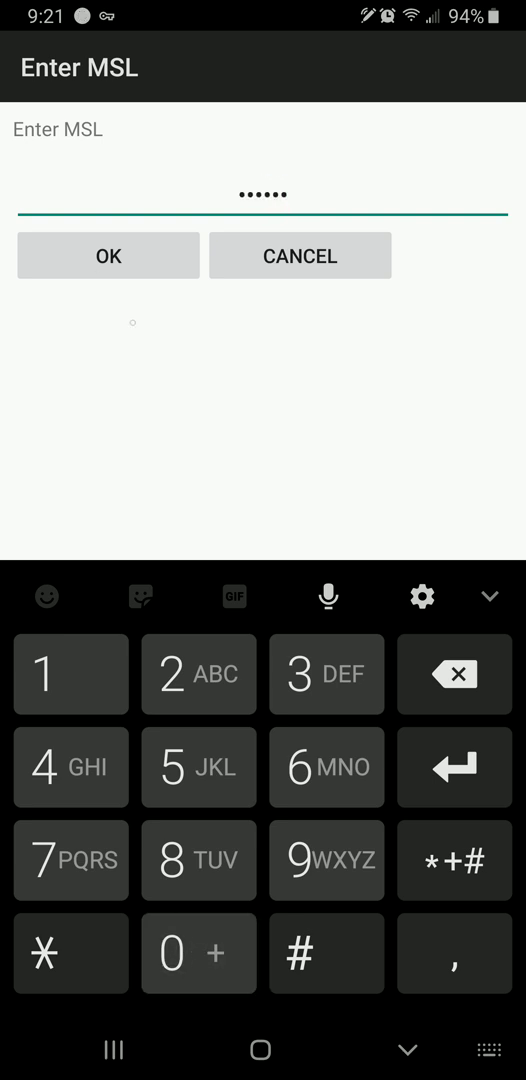
click(108, 256)
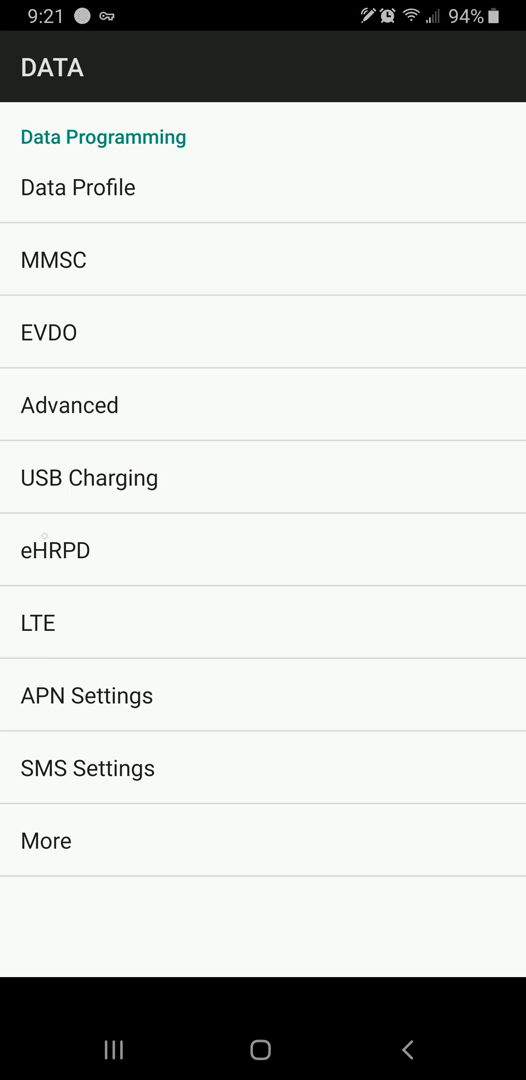
Step: View the CINET for Sprint access point under APN Settings, then back out toward Settings
click(36, 622)
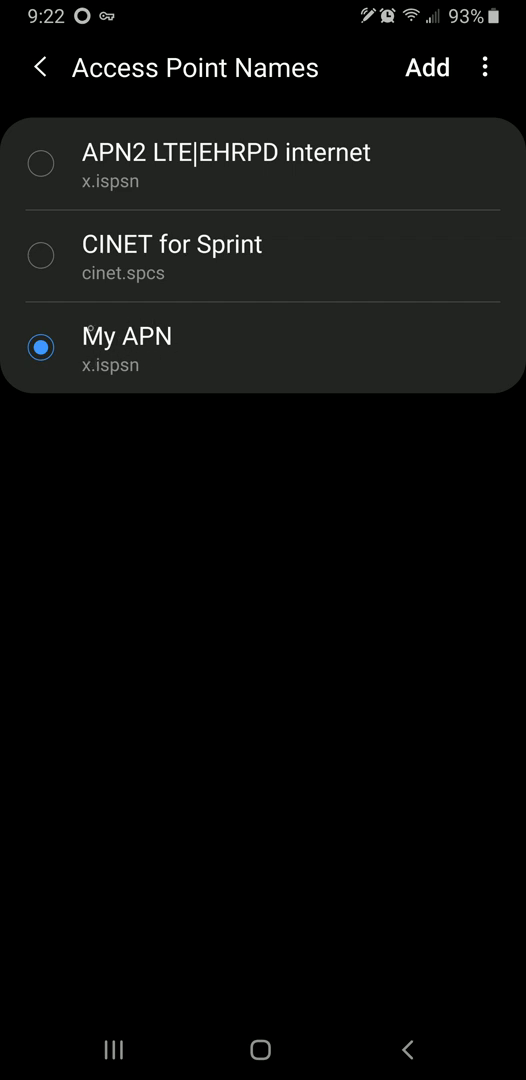
click(128, 336)
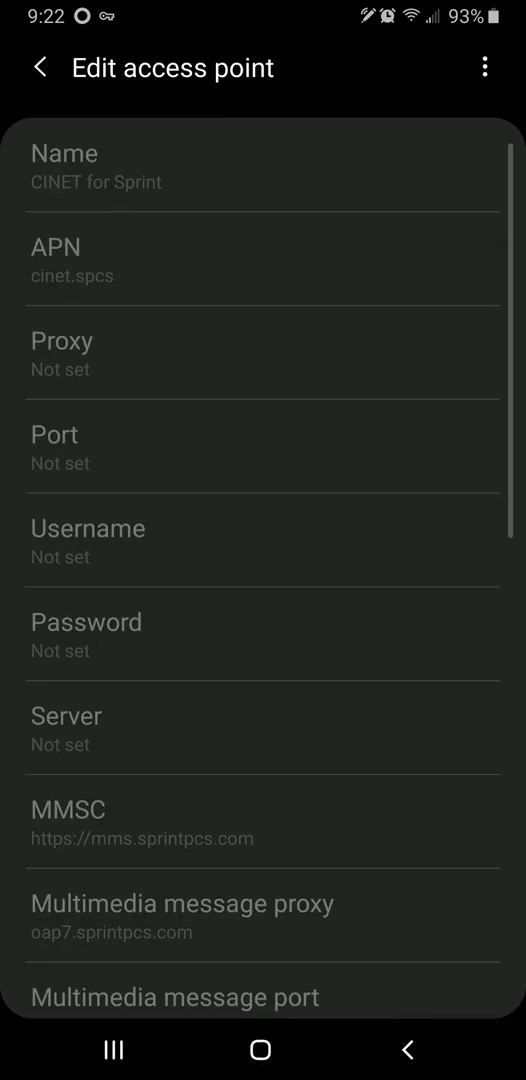
click(40, 68)
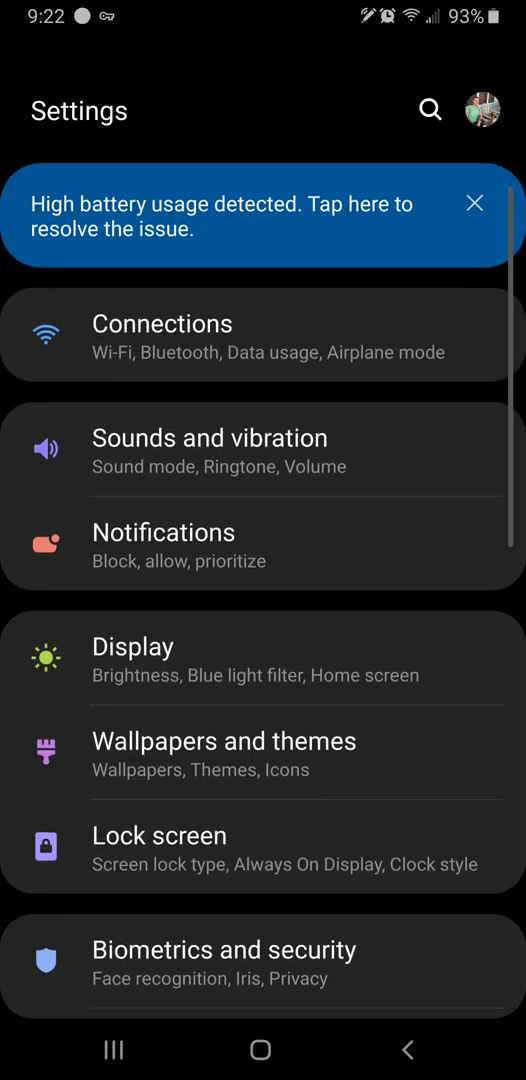
Step: Navigate Connections > Mobile networks > Access Point Names in Settings
click(162, 336)
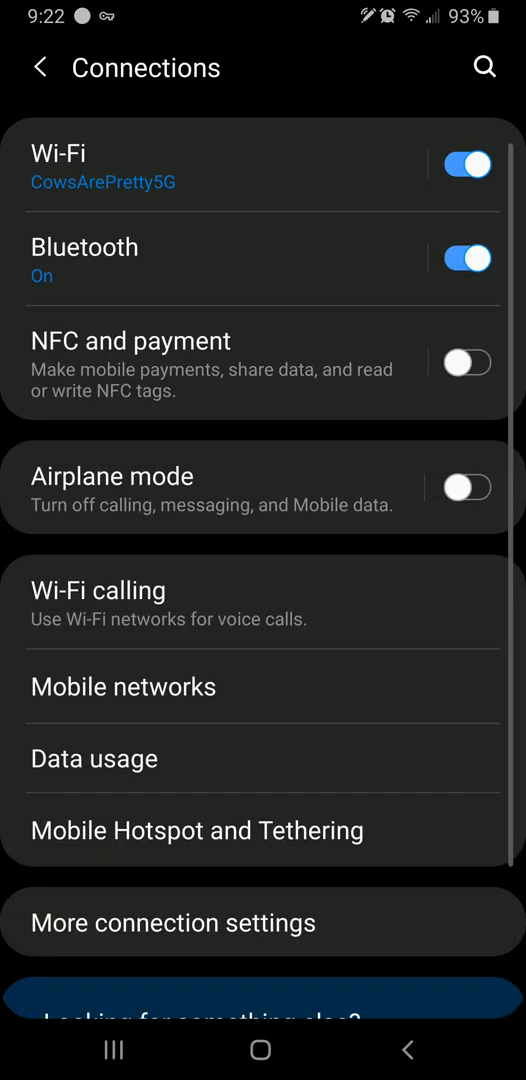
scroll(down, 3)
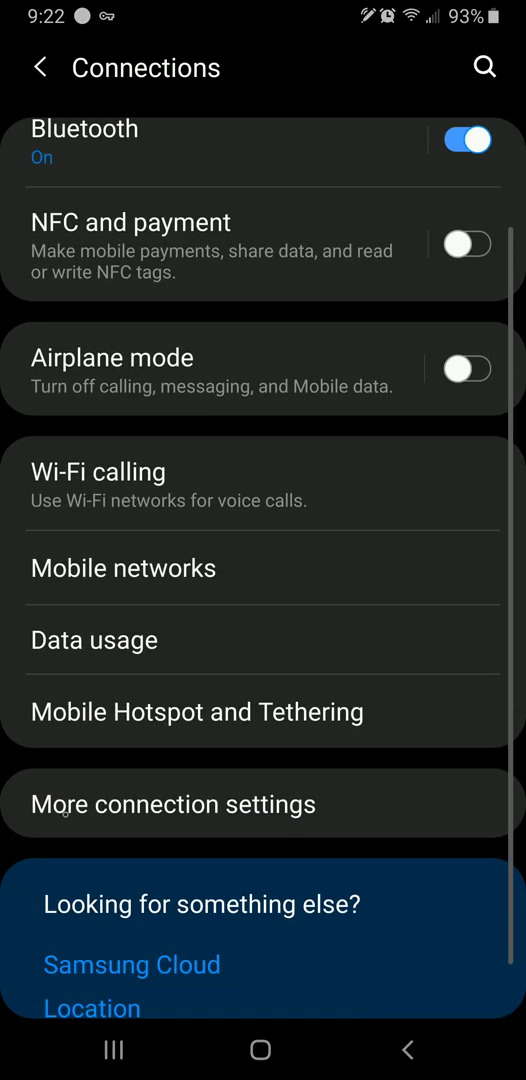
click(124, 568)
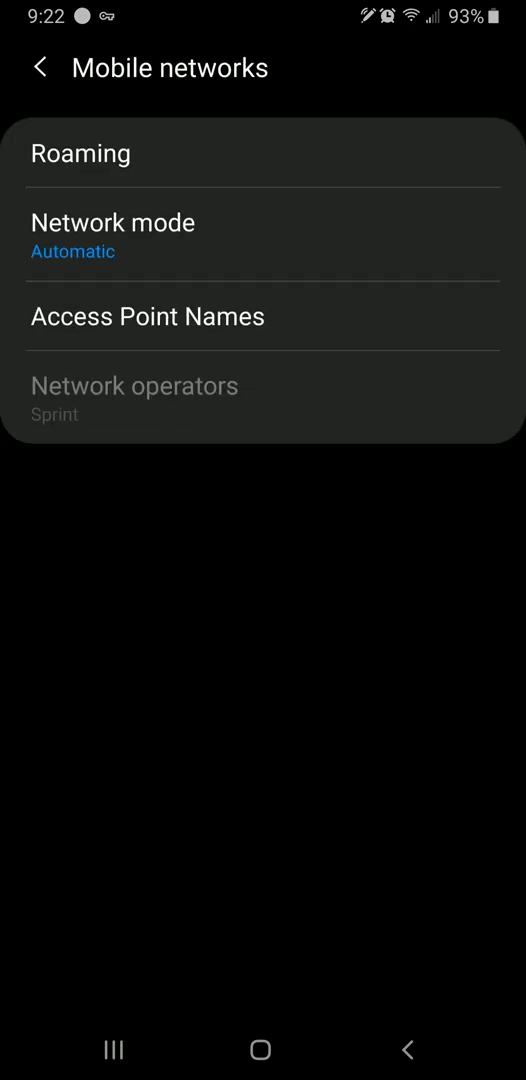
click(146, 316)
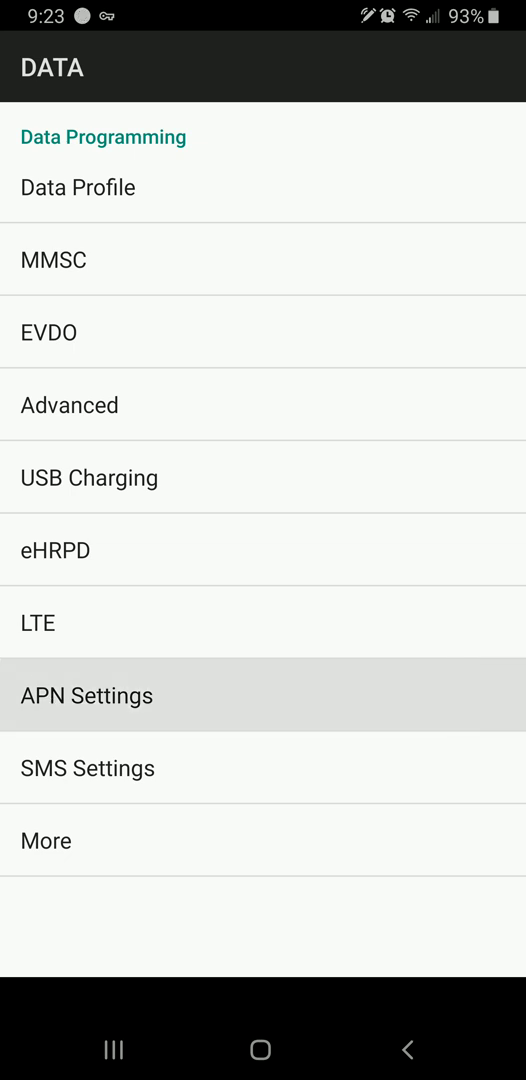
Step: Enter APN Settings and add a new blank access point
click(88, 696)
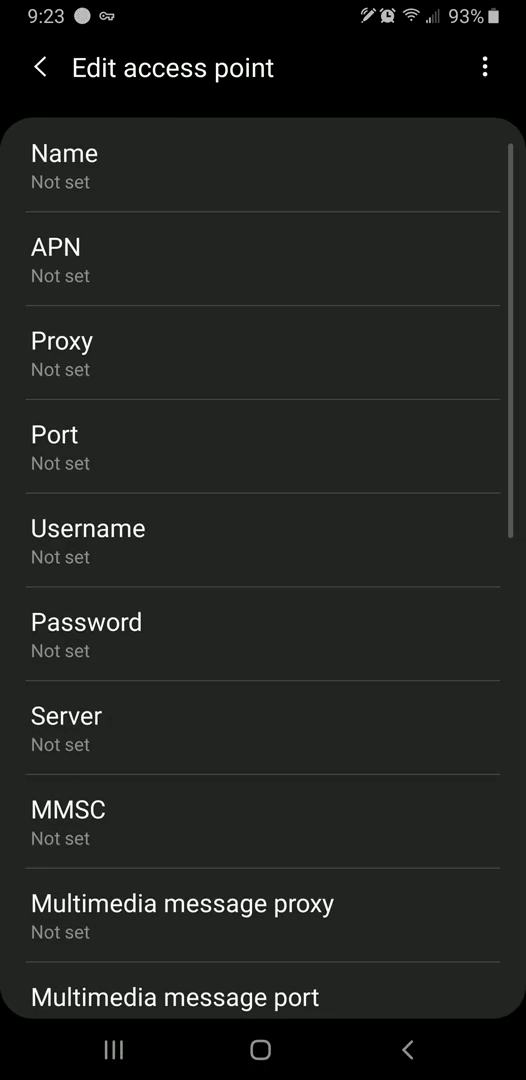
Step: Name the new access point 'feet' after dismissing the empty-APN warning, and set its APN to 'gre'
text(r)
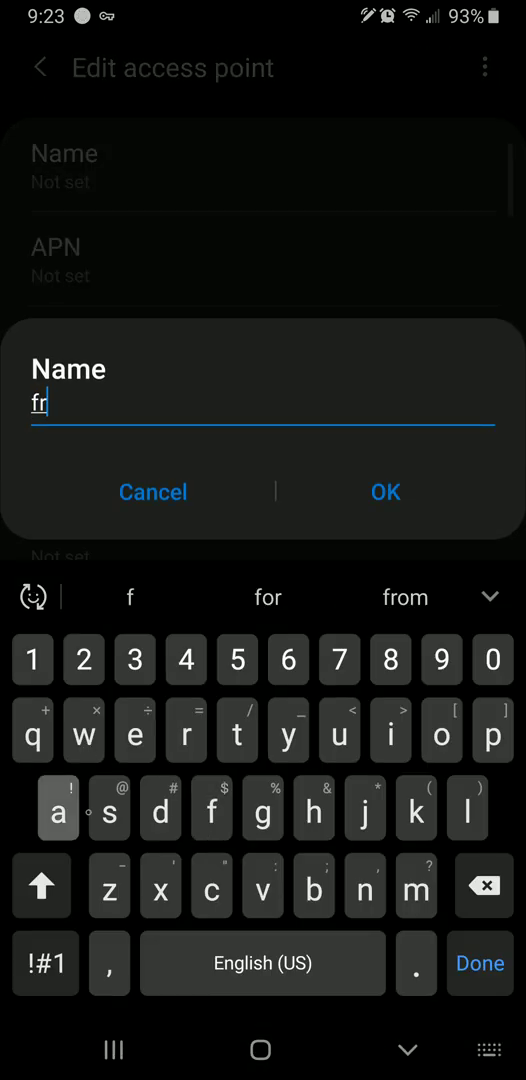
click(384, 492)
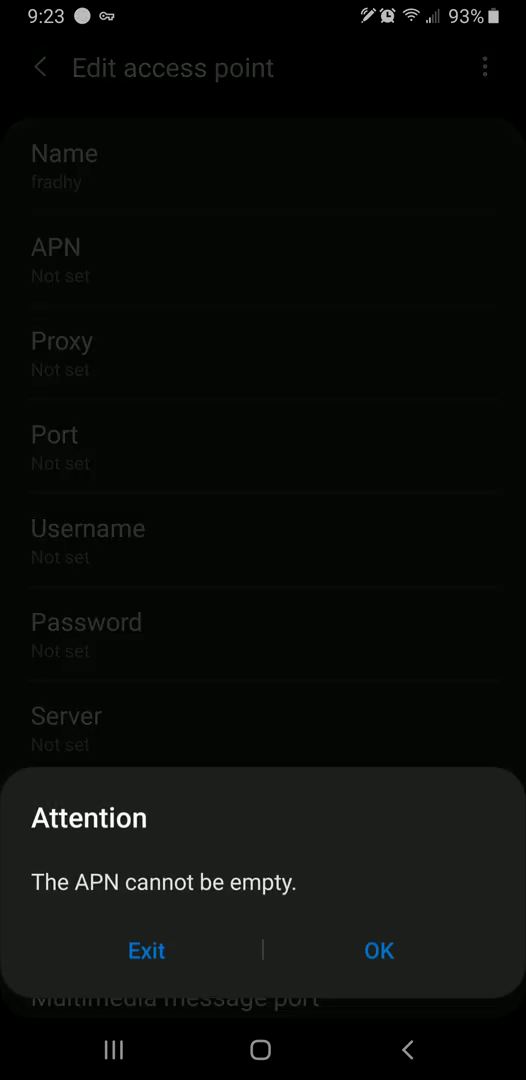
click(146, 950)
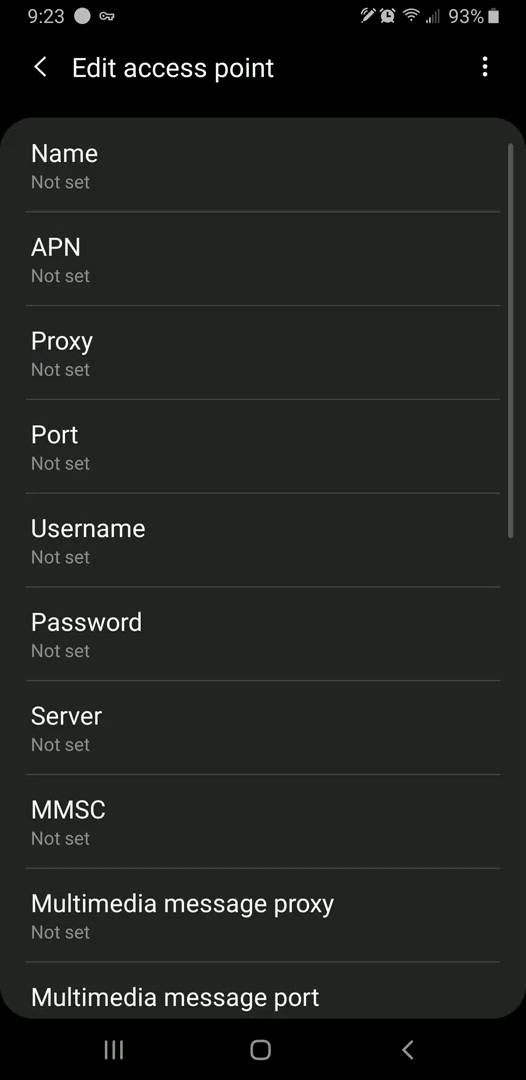
text(feet)
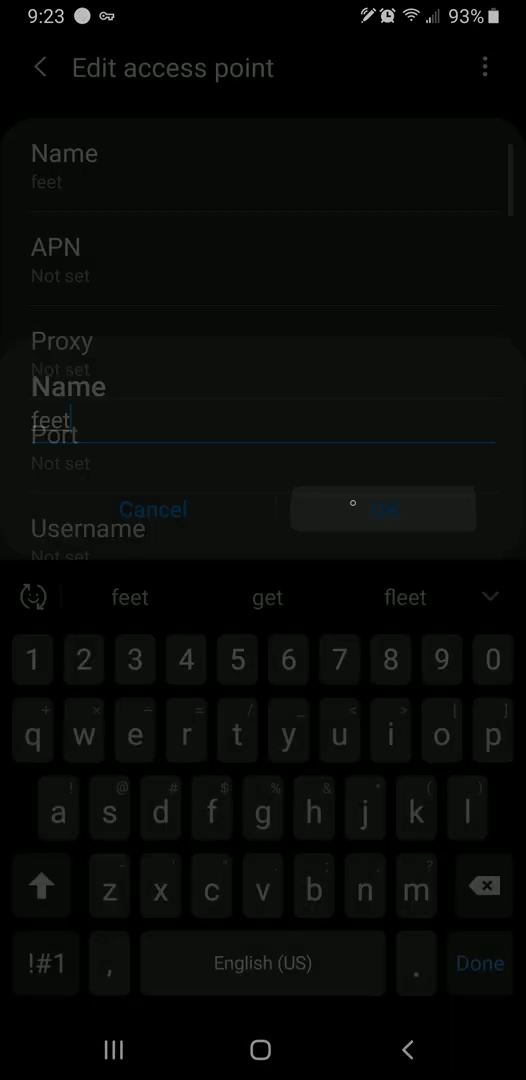
click(384, 508)
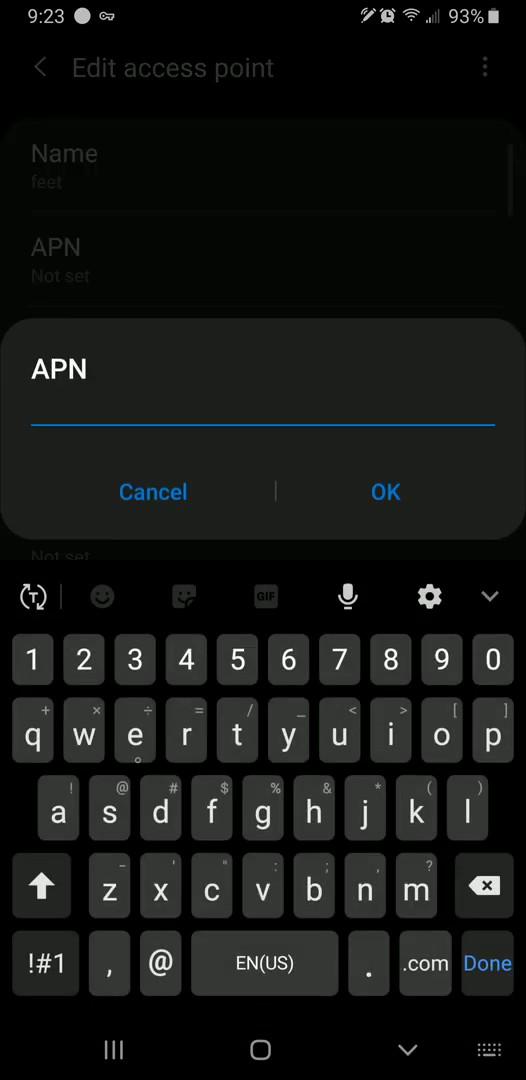
click(384, 492)
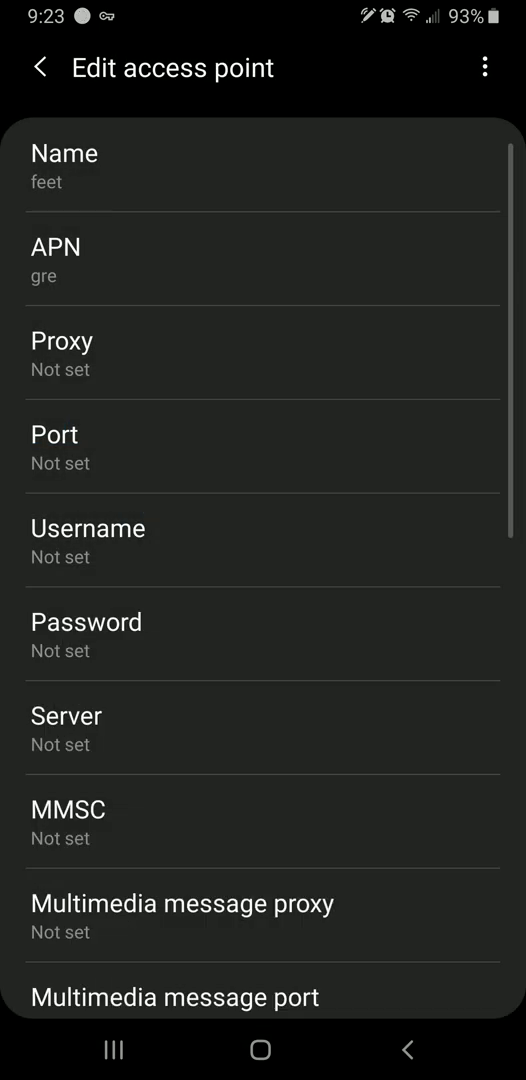
Step: Save the 'feet' access point from the ⋮ menu, then view My APN and return to the list
click(40, 68)
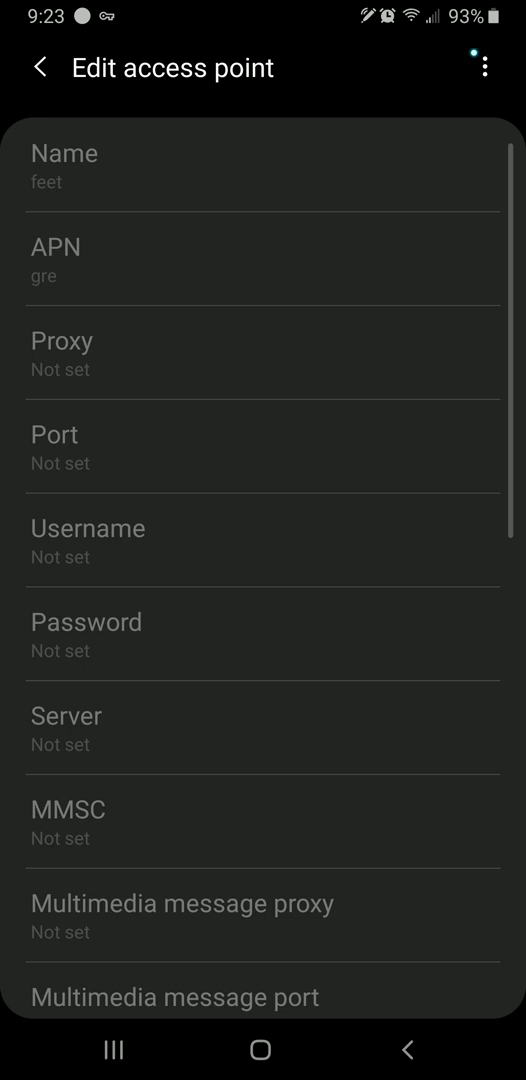
click(488, 68)
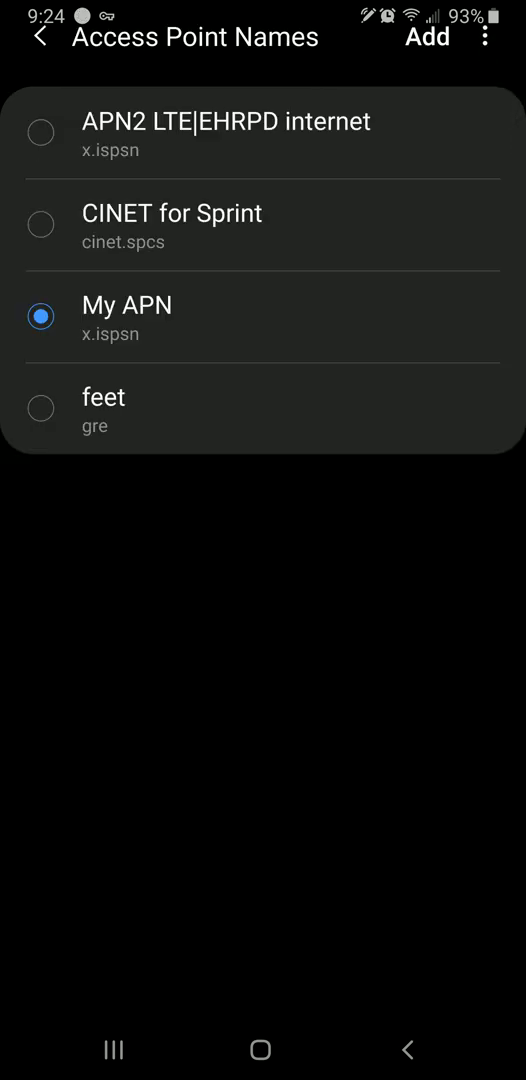
click(264, 440)
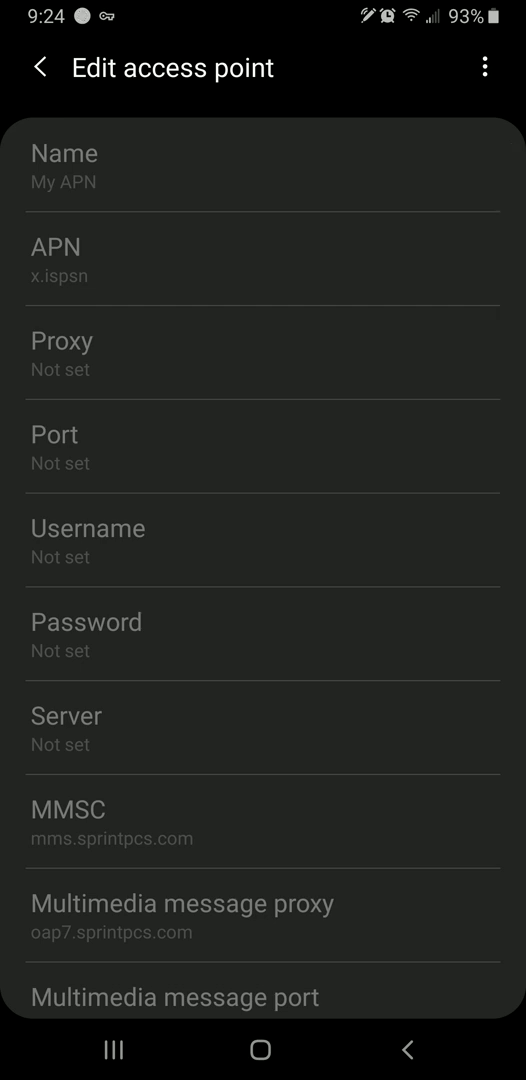
click(40, 68)
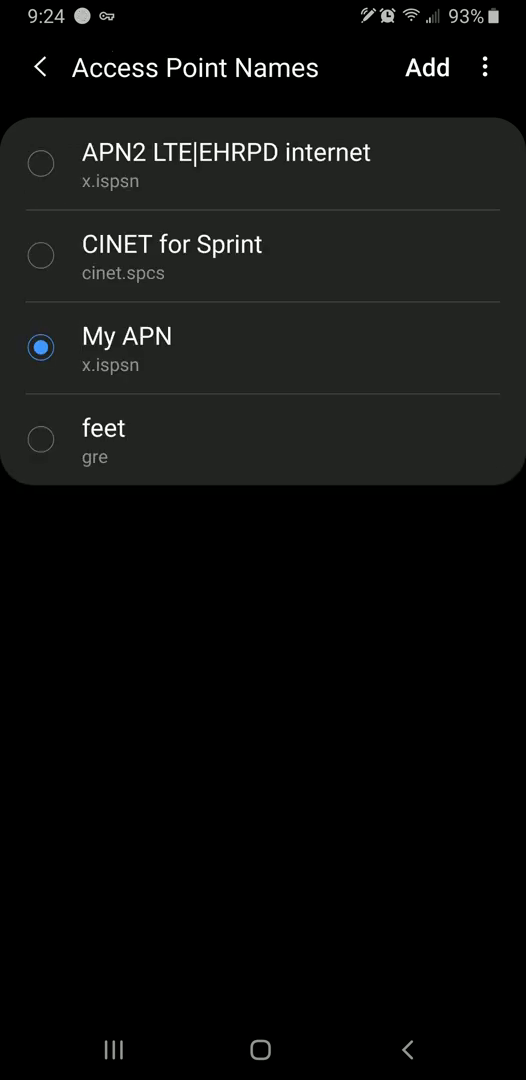
click(224, 164)
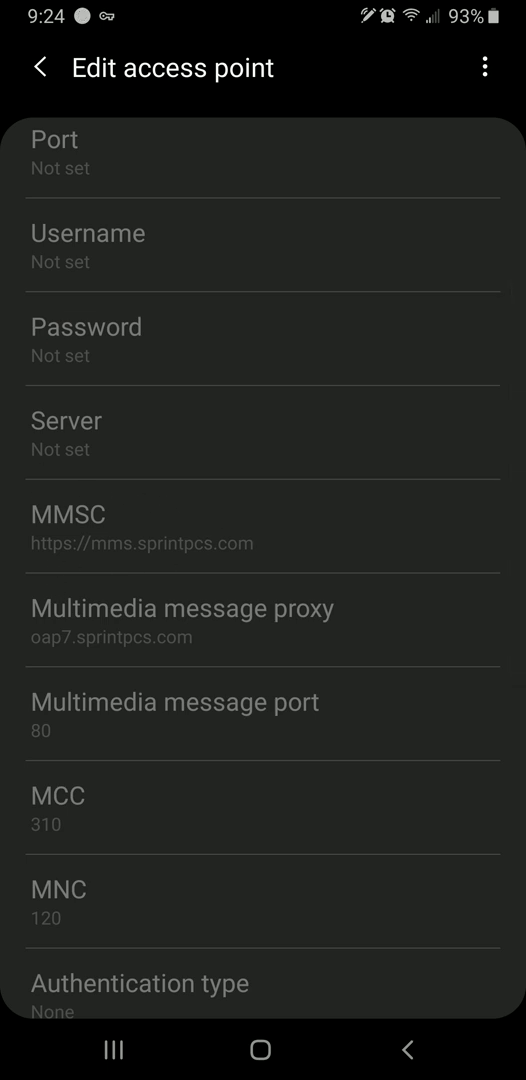
scroll(down, 3)
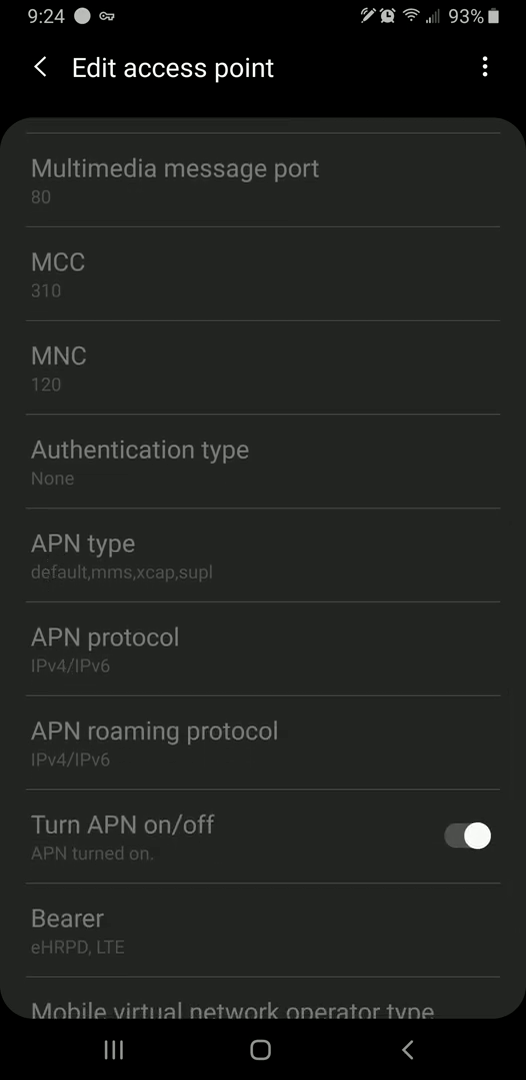
click(40, 68)
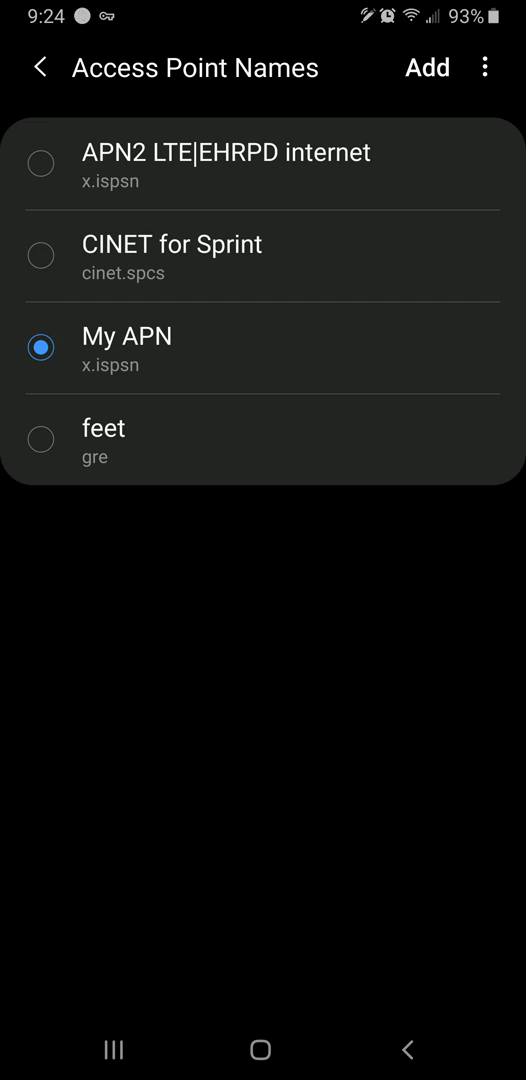
click(128, 348)
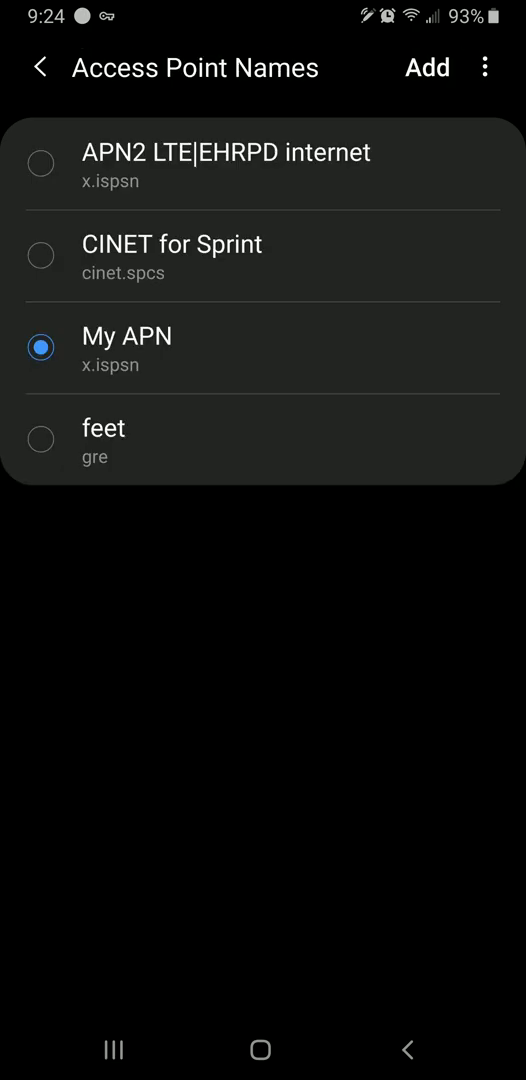
click(128, 336)
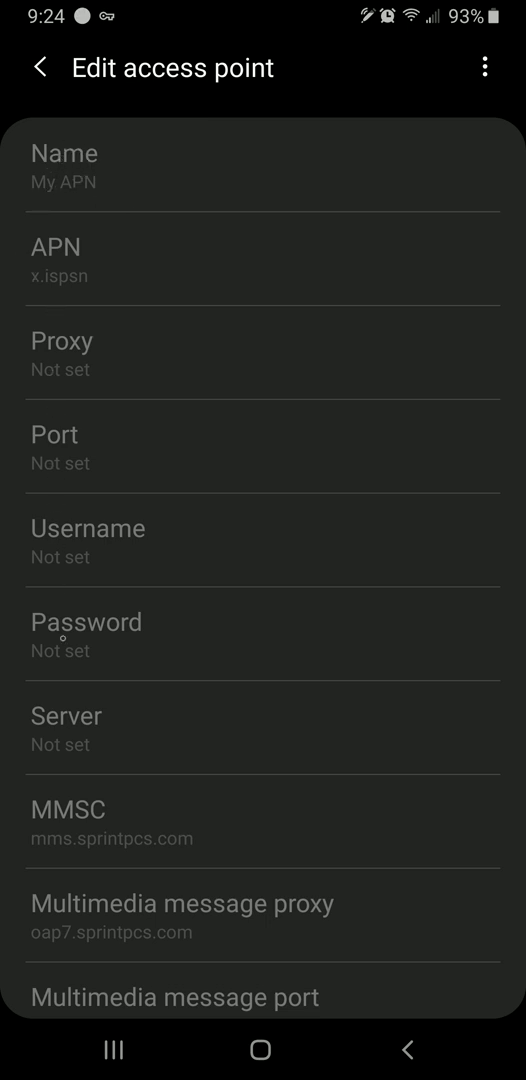
Step: Scroll My APN's details down to APN type default,mms,dun and the MVNO fields, then back to top
scroll(down, 3)
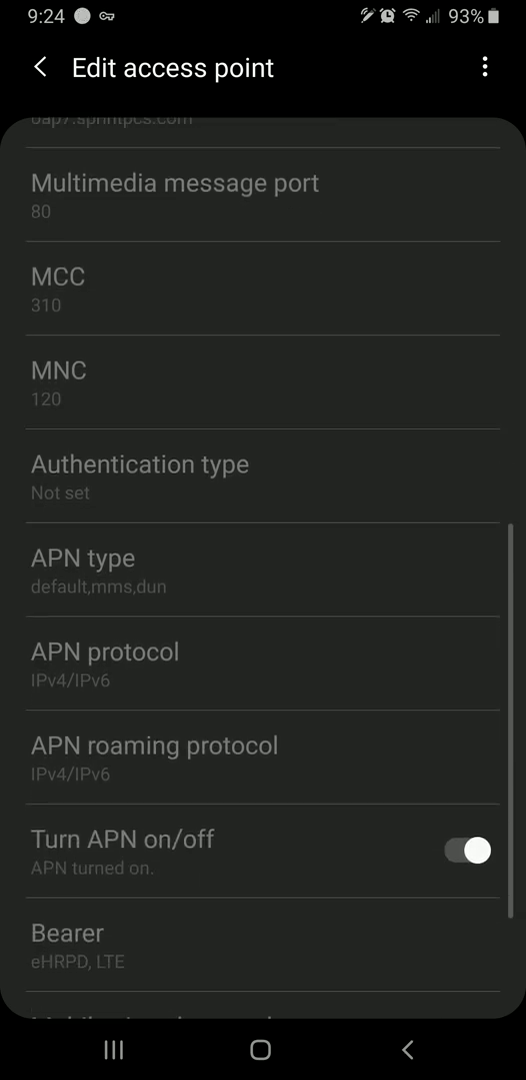
scroll(down, 3)
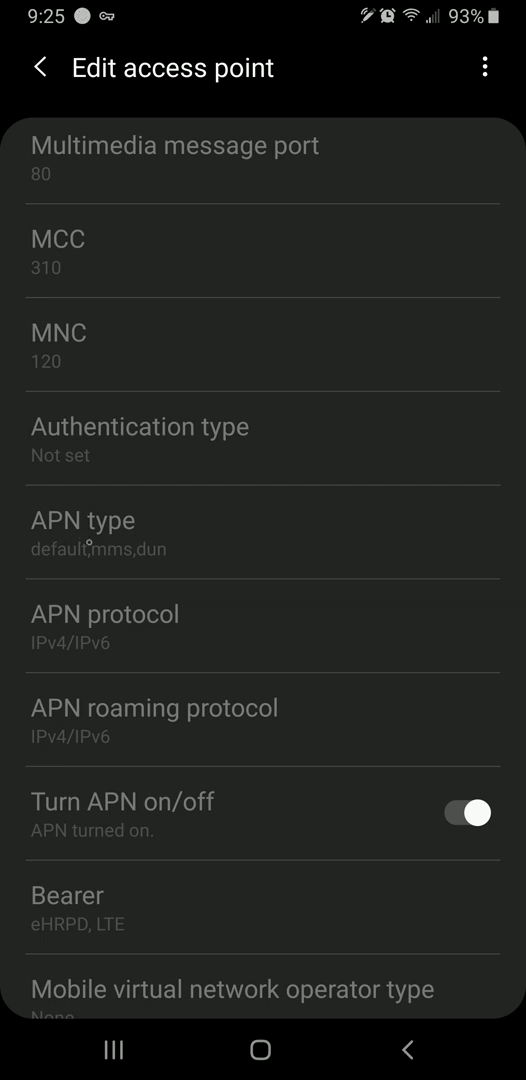
scroll(down, 3)
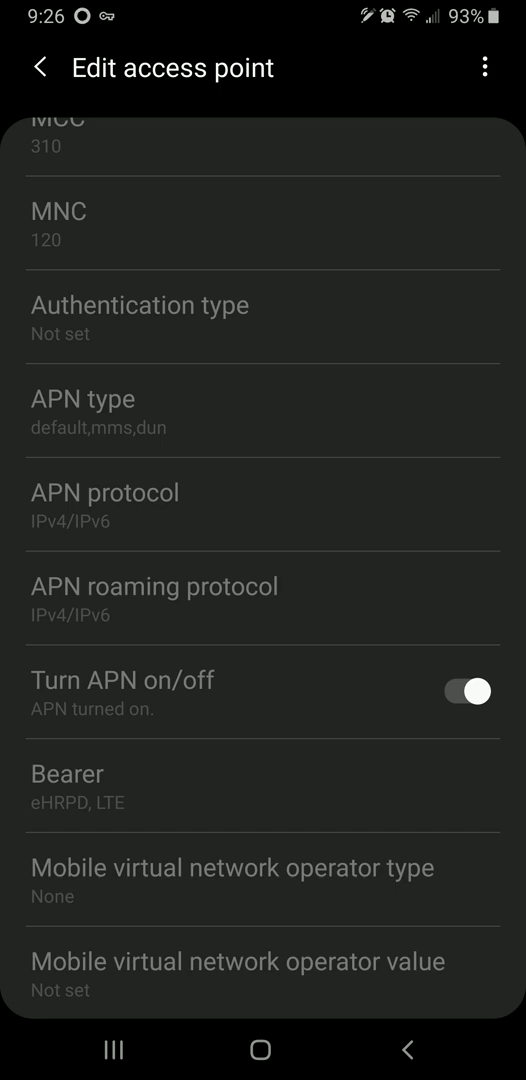
scroll(up, 3)
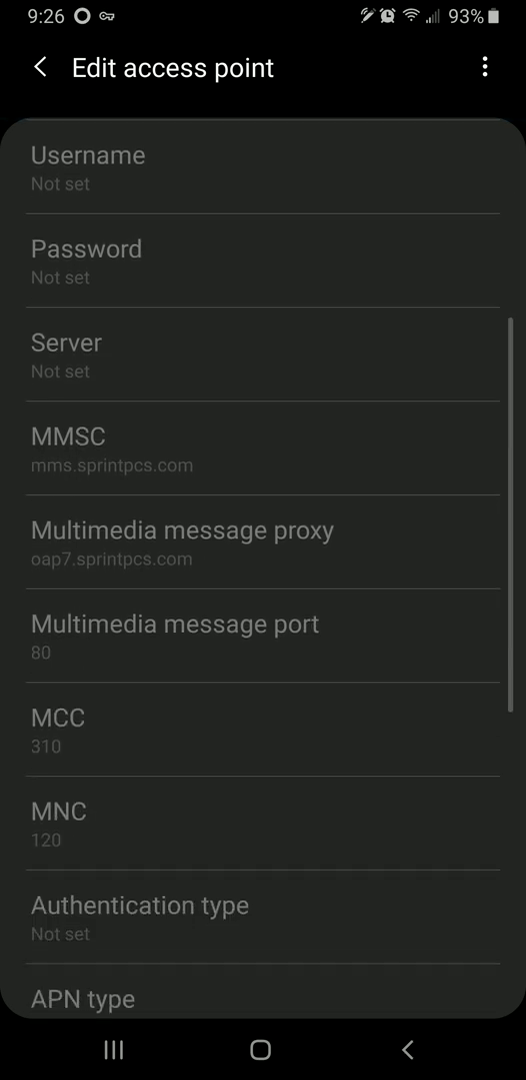
scroll(down, 3)
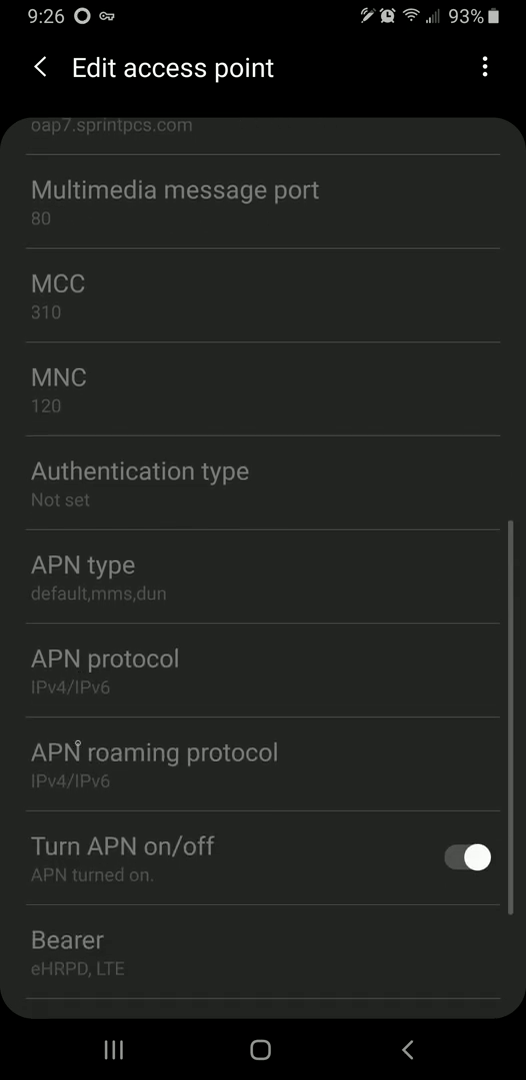
scroll(up, 3)
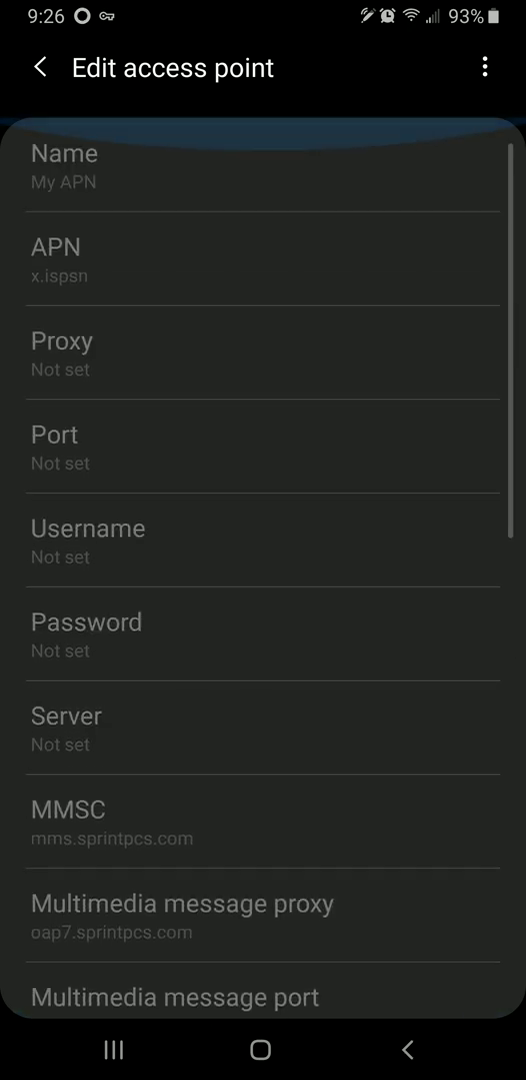
Step: Leave the access point editor and reach Settings from the notification shade
click(40, 68)
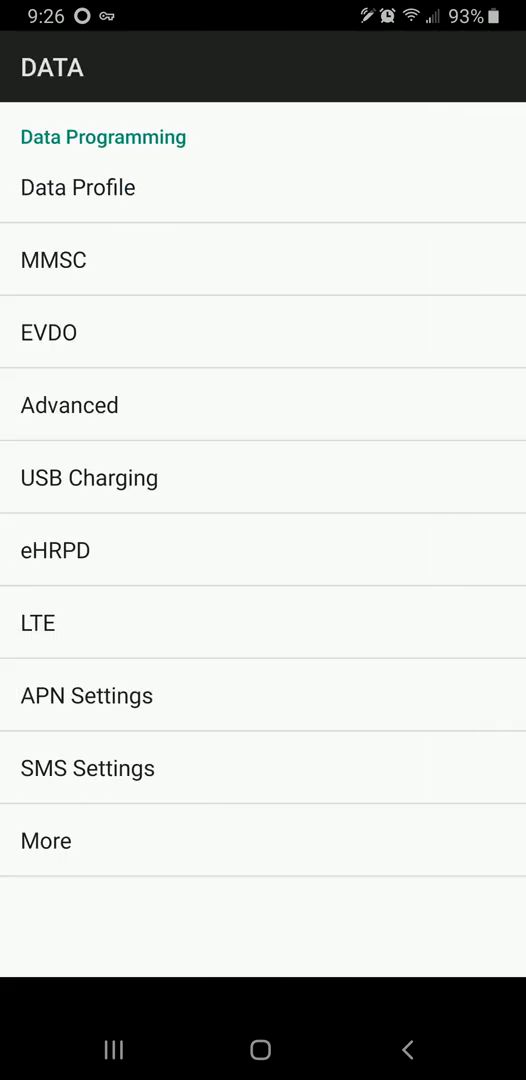
scroll(down, 3)
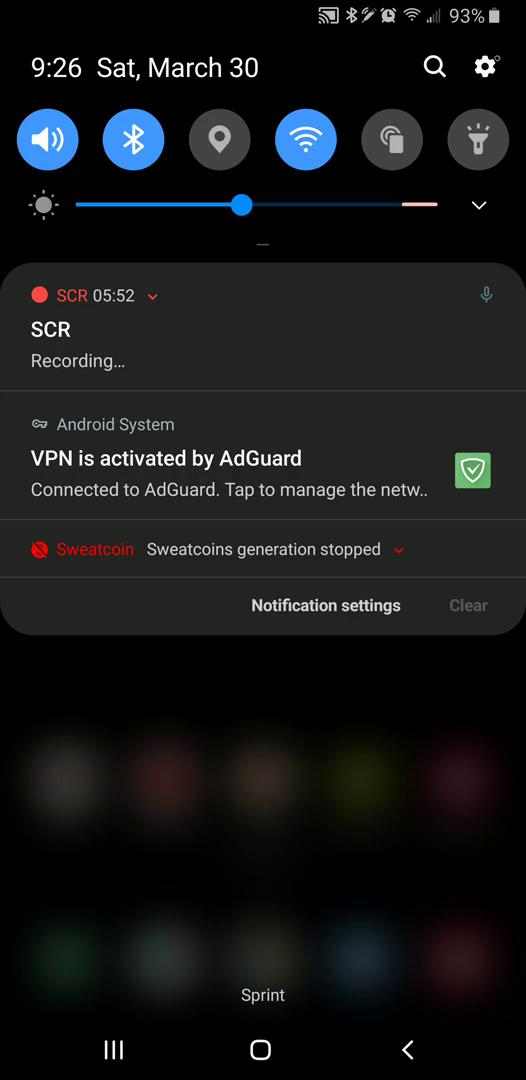
click(488, 68)
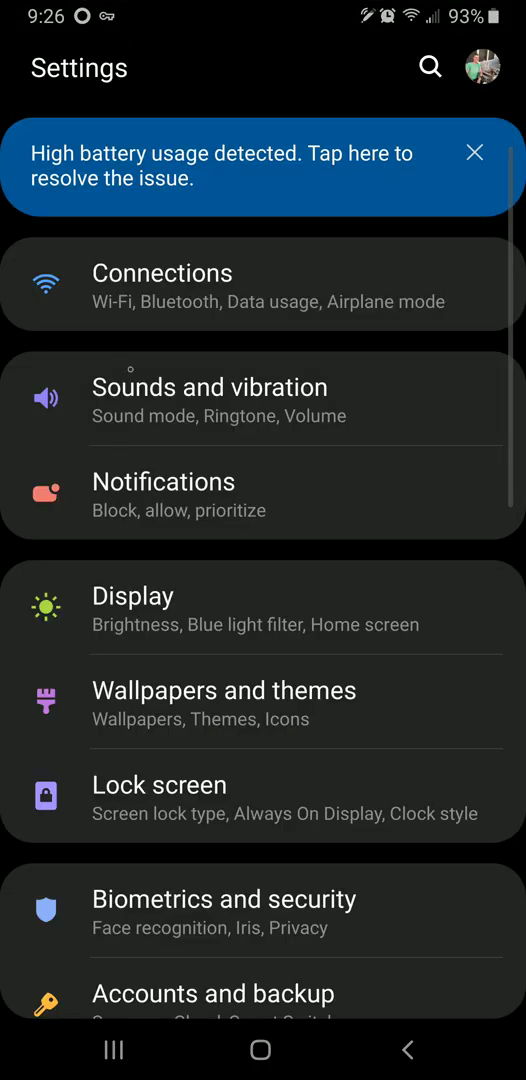
Step: Go through Connections > Mobile networks to the Access Point Names list
click(162, 284)
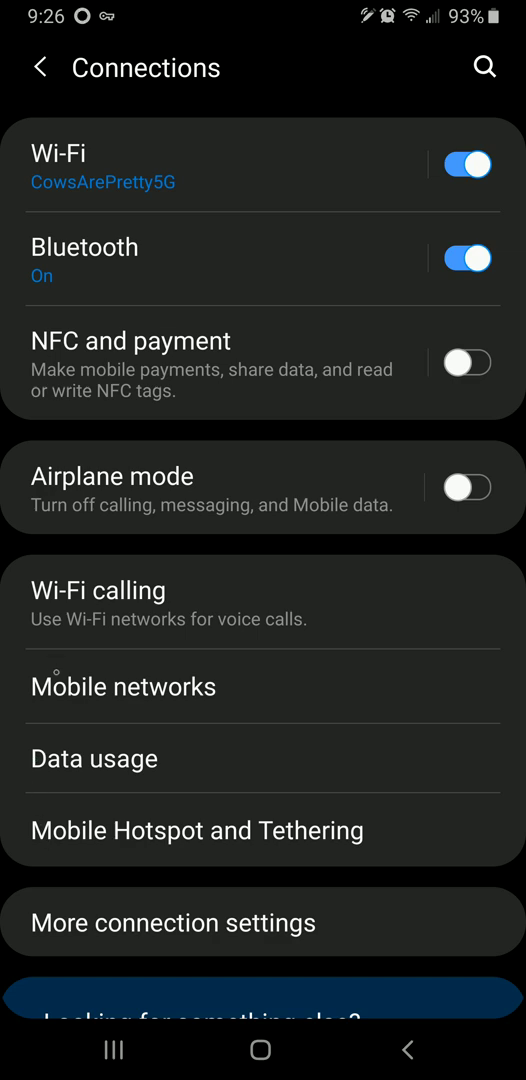
click(124, 686)
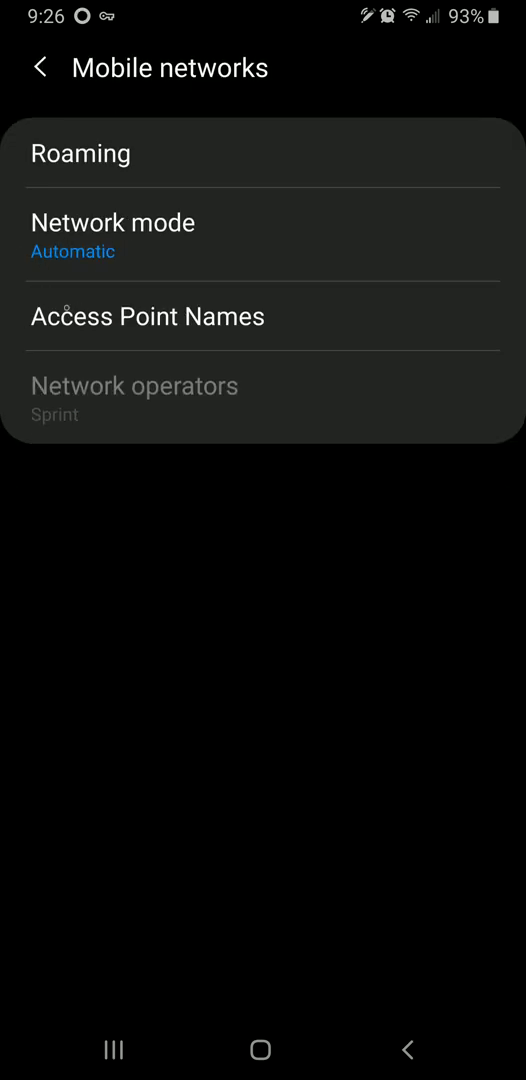
click(144, 316)
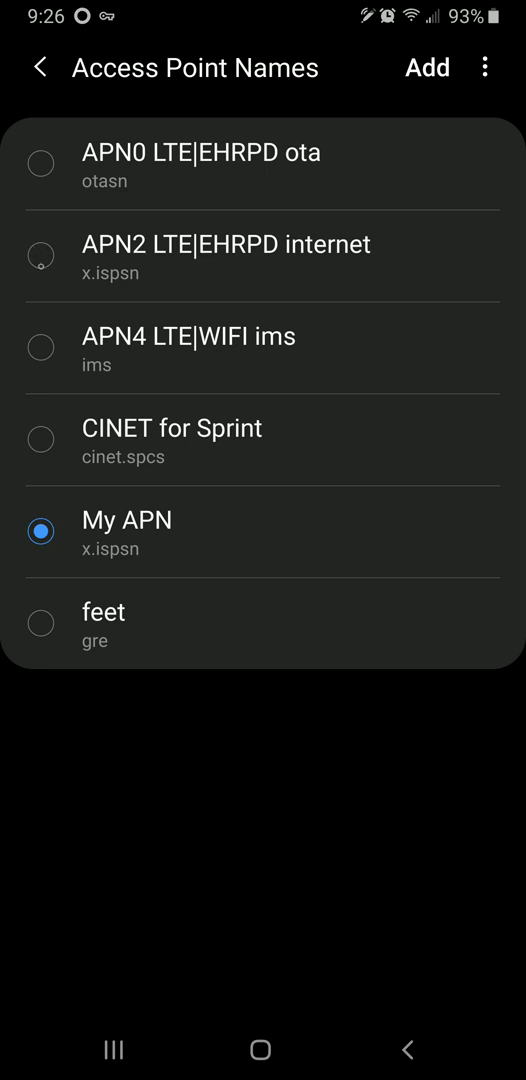
Step: Select APN2 LTE|EHRPD internet as the active access point, then bring up the Phone keypad
click(40, 256)
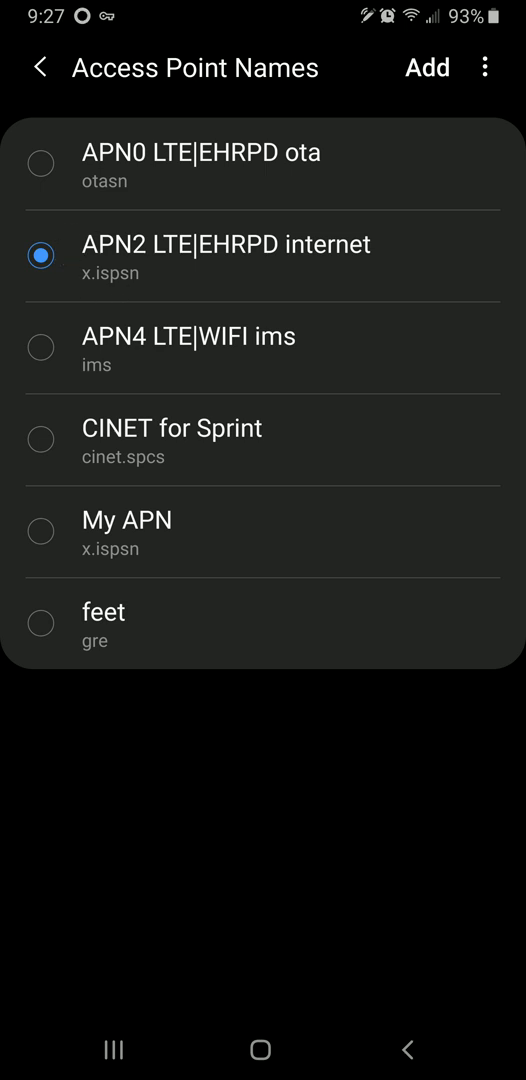
click(42, 528)
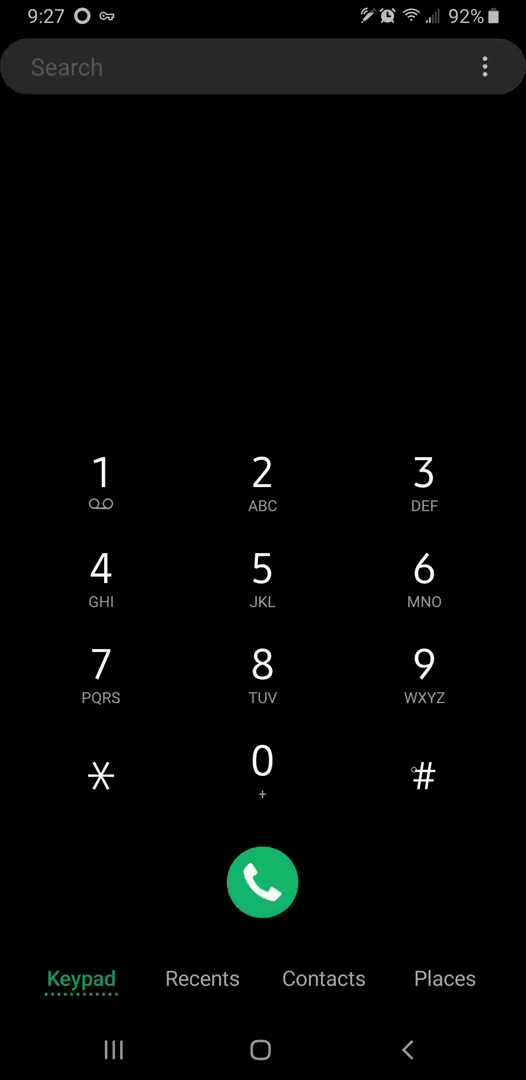
Step: Dial ##27263# to reopen DATA programming, then back out to the home screen
click(100, 676)
text(##27263)
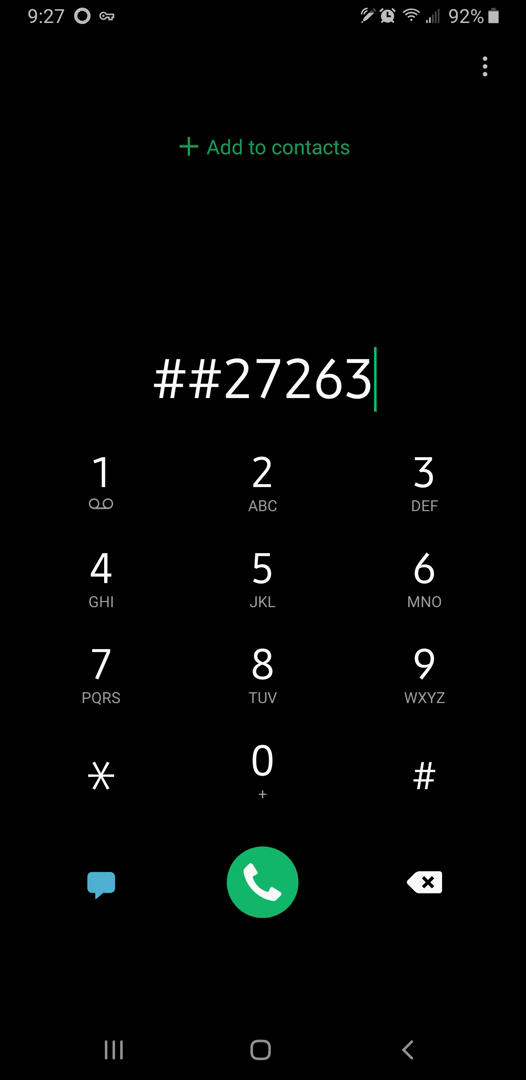
click(262, 882)
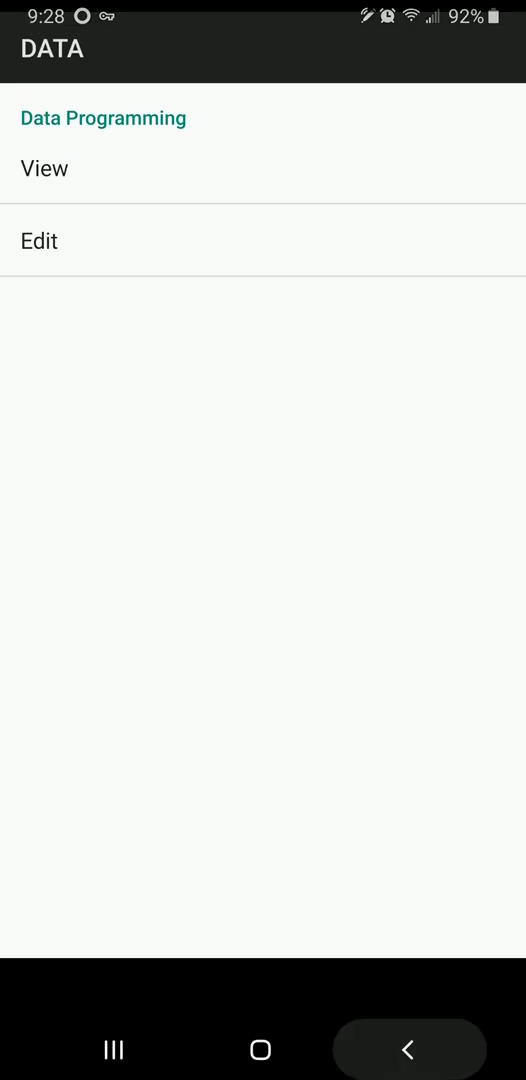
click(262, 1048)
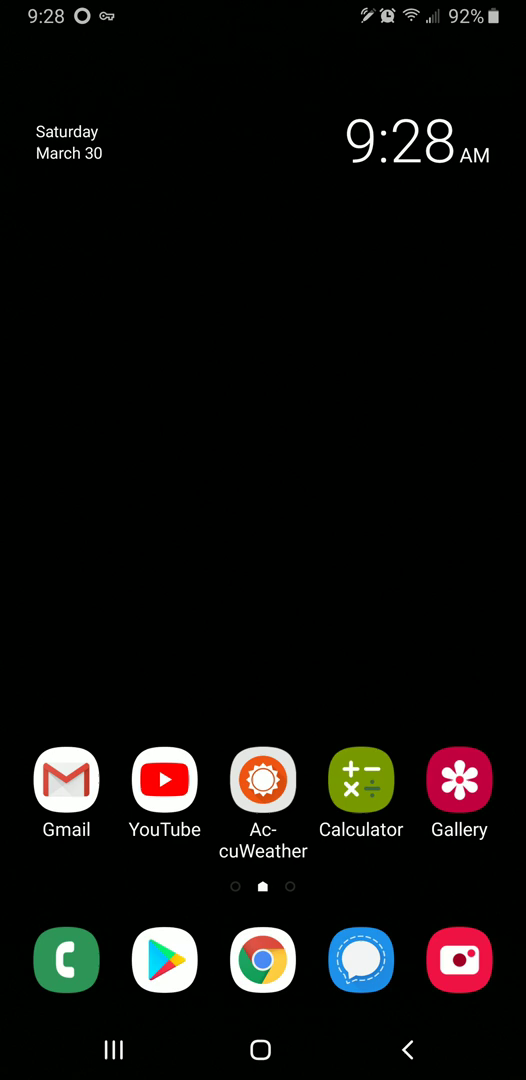